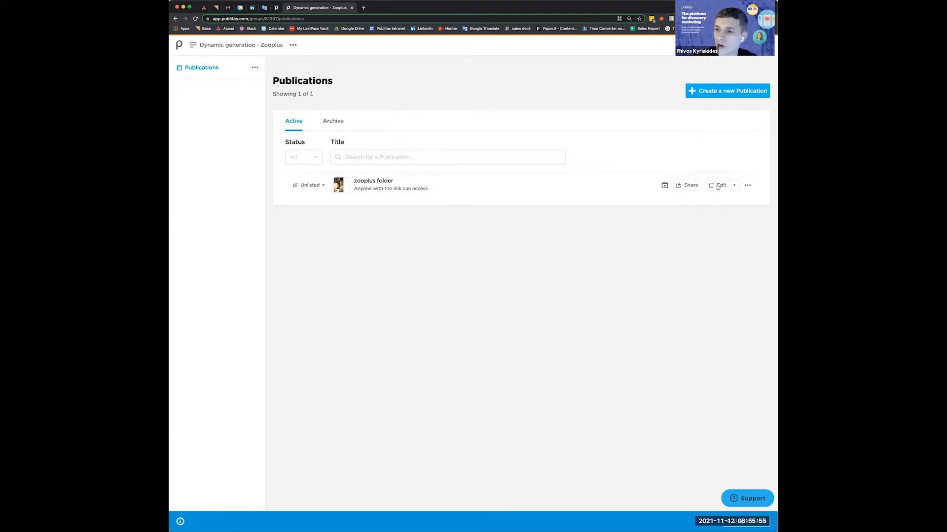
Step: Open the zooplus folder publication in the hotspot editor
click(720, 185)
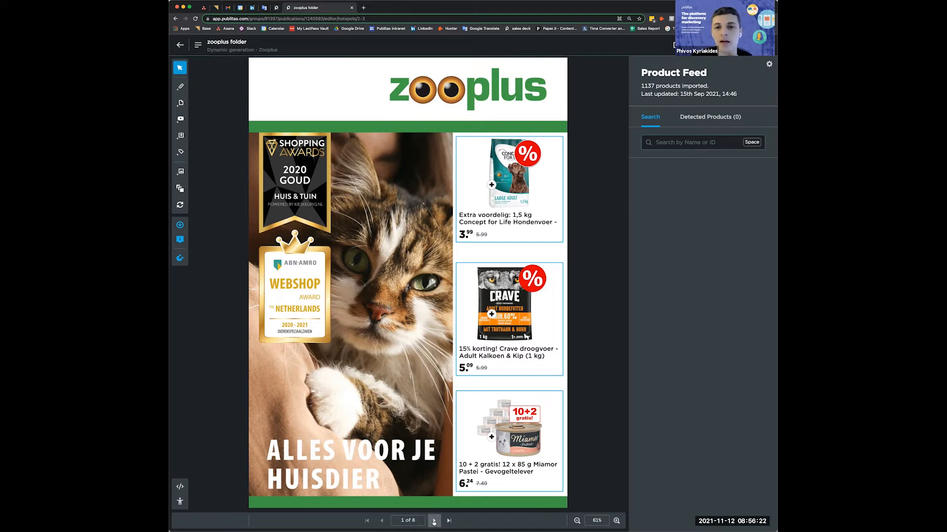
Step: Go to pages 2–3 and remove the generated-product hotspot at the bottom of page 3
click(434, 521)
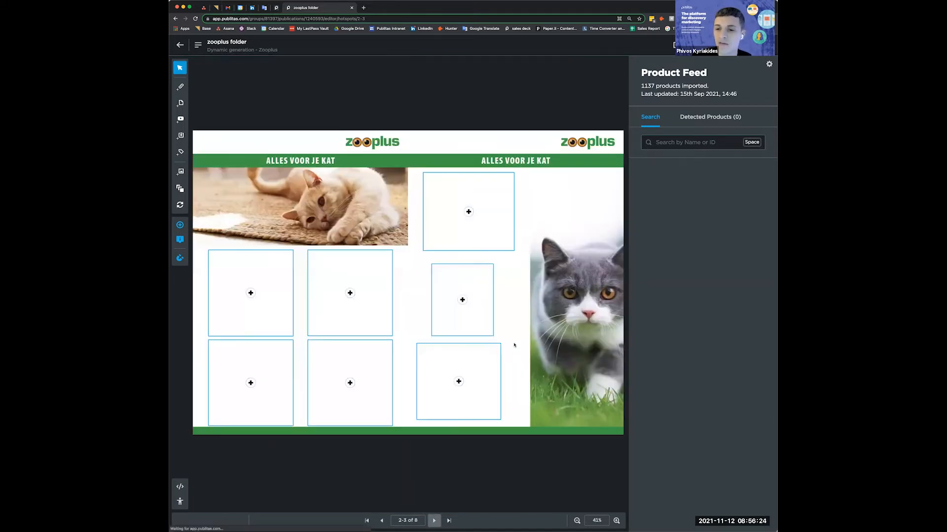
click(459, 381)
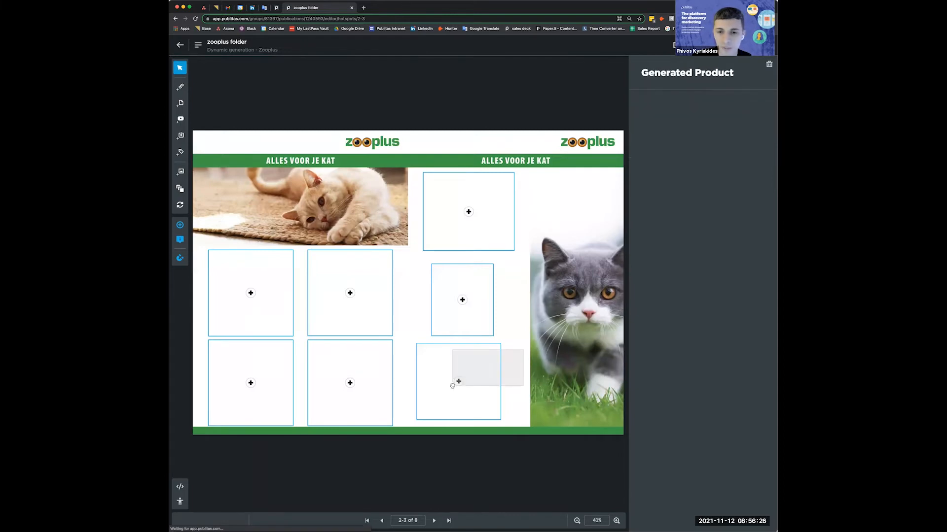
click(458, 382)
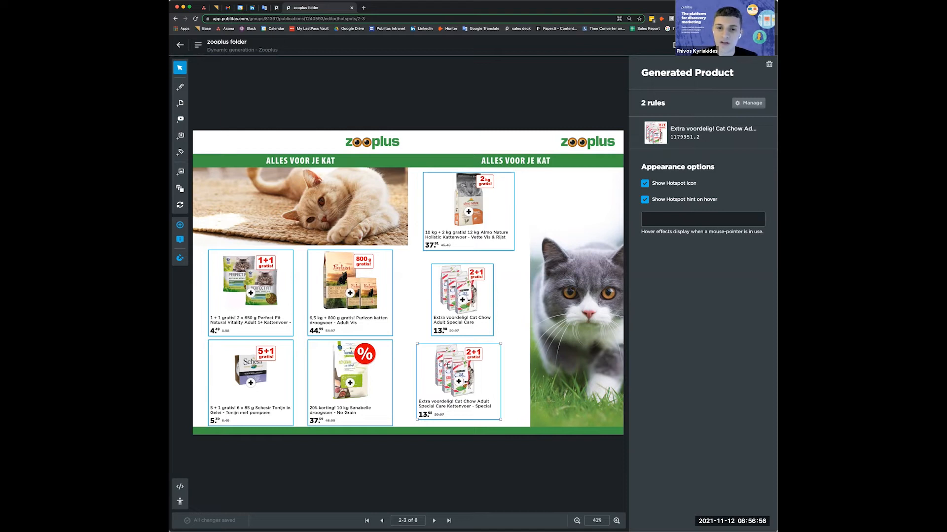
mouse_move(511, 319)
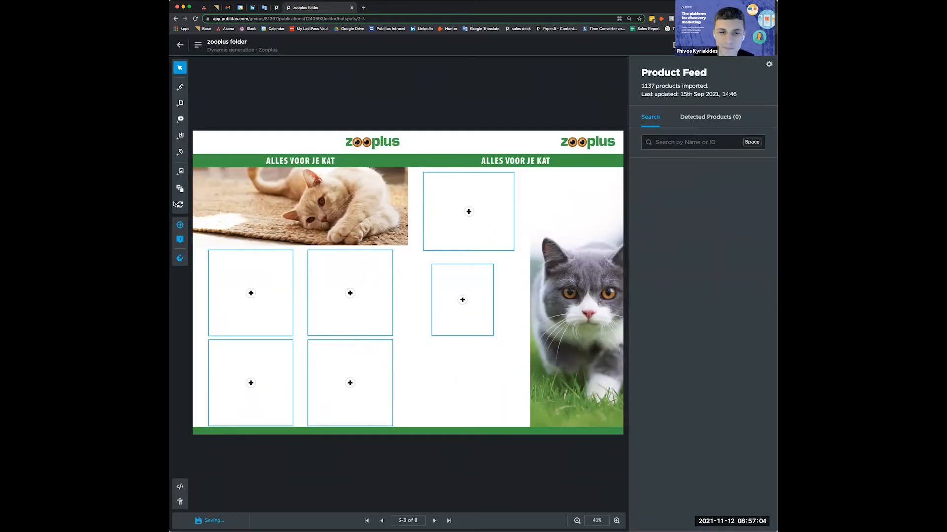
Step: Draw a new generated-product hotspot in the empty bottom area of page 3
click(180, 205)
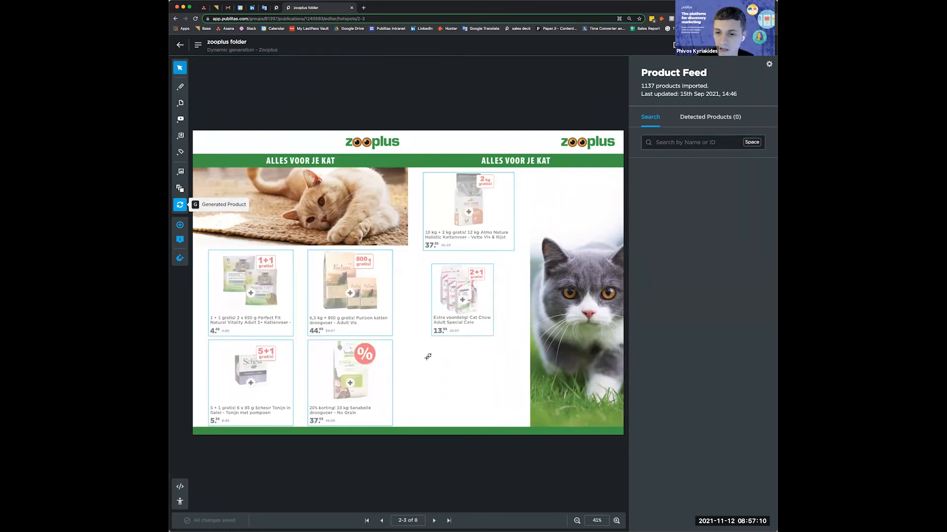
drag(429, 348, 499, 416)
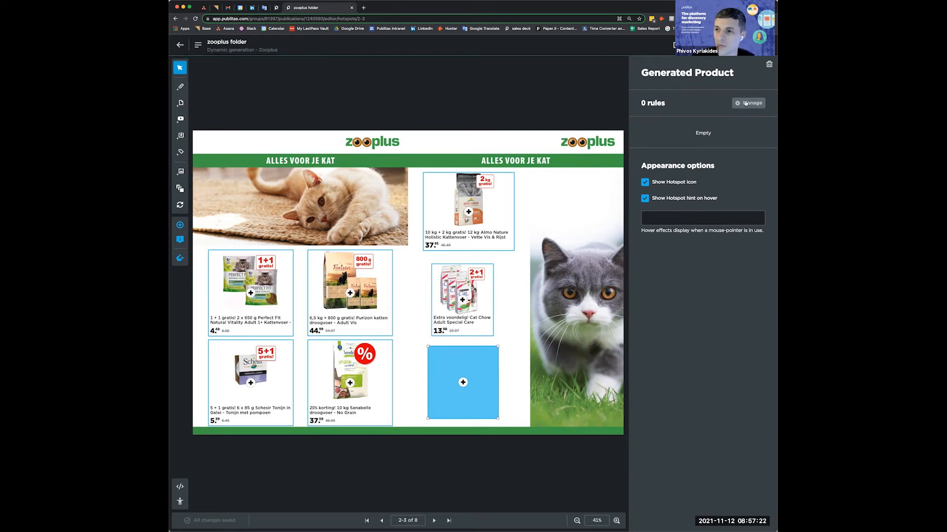
Step: Give the hotspot a rule where Title contains 'cat'
click(751, 103)
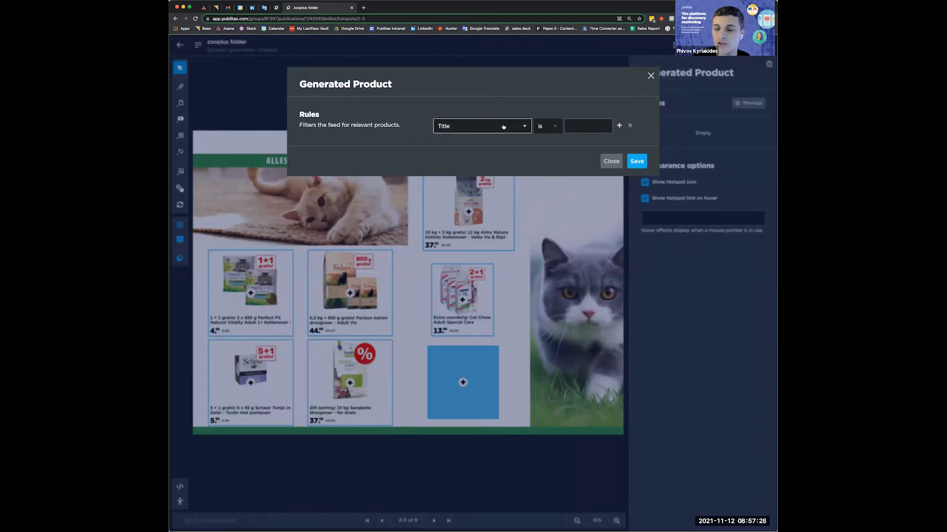
click(481, 126)
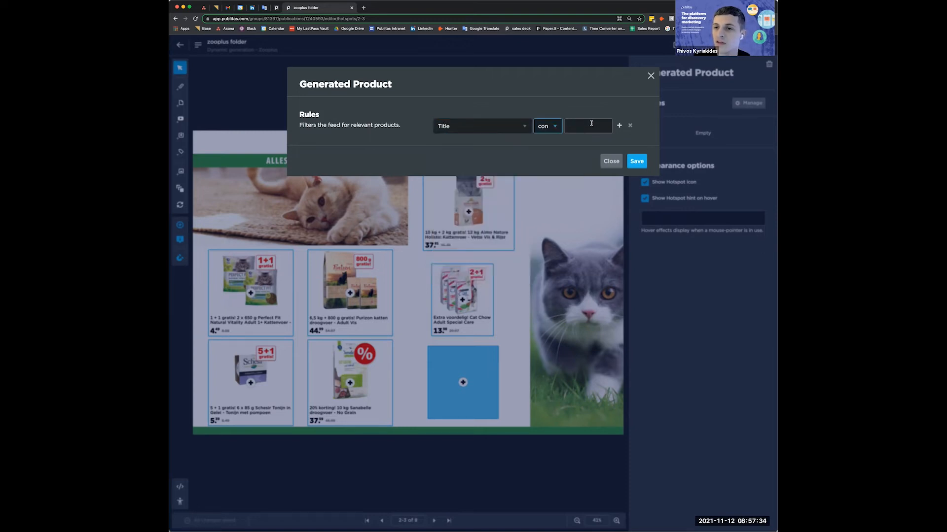
click(588, 126)
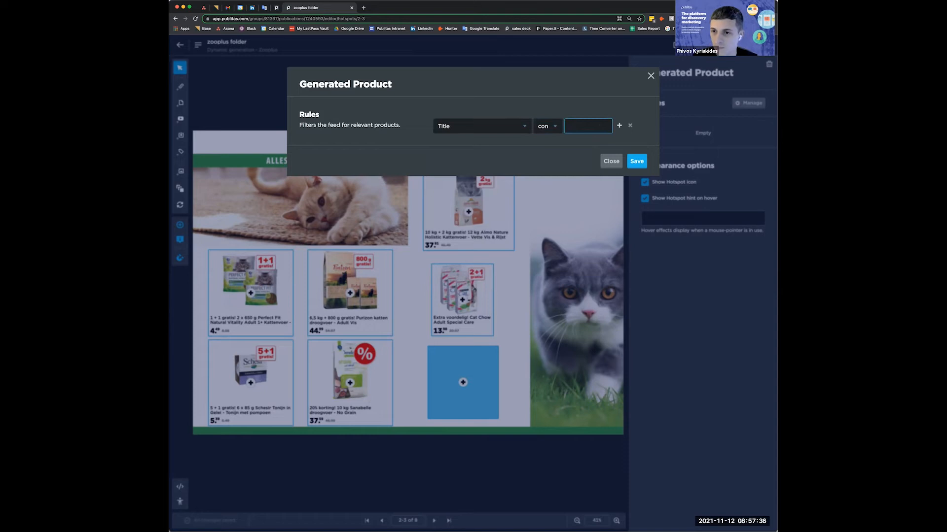
text(cat)
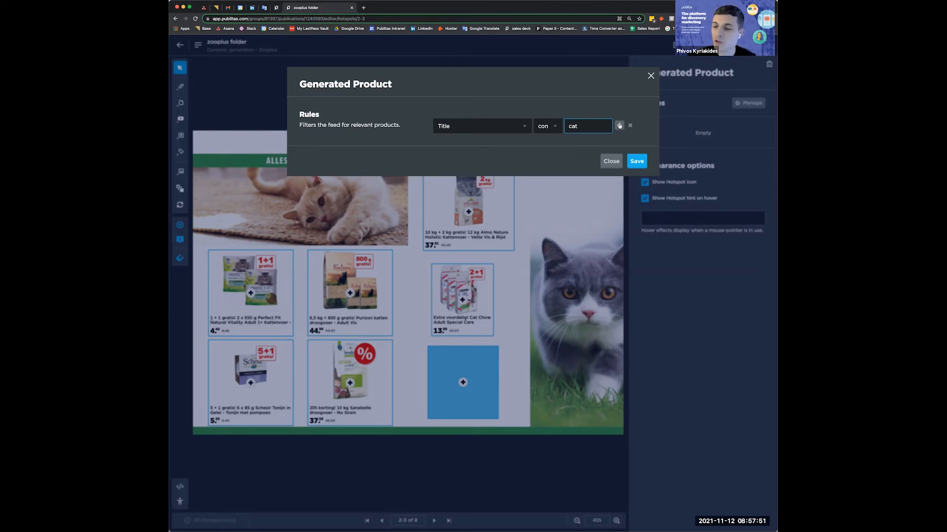
Step: Add a second rule: Discounted price greater than 5
click(618, 125)
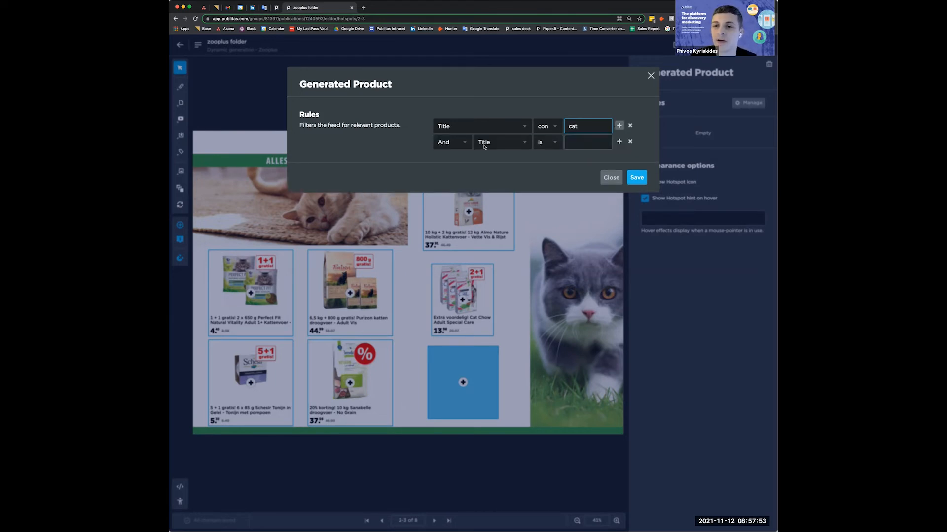
click(500, 142)
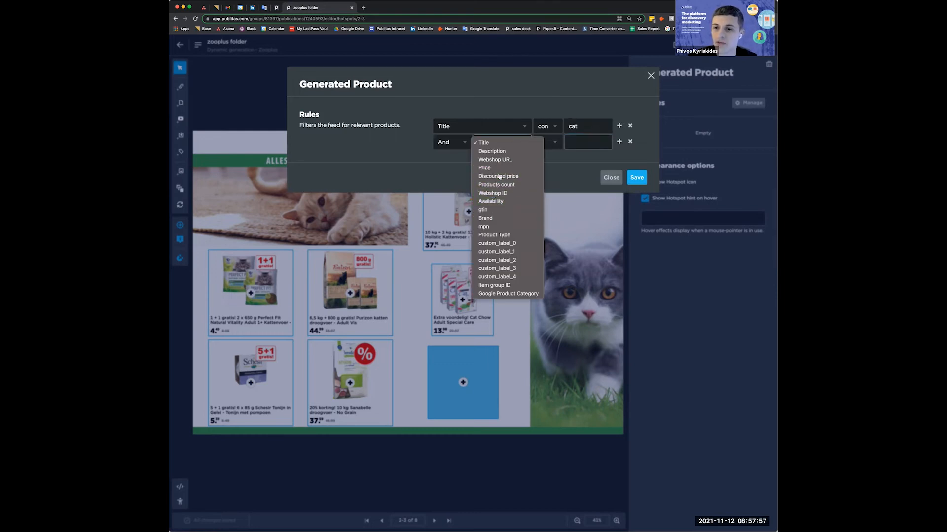
click(498, 176)
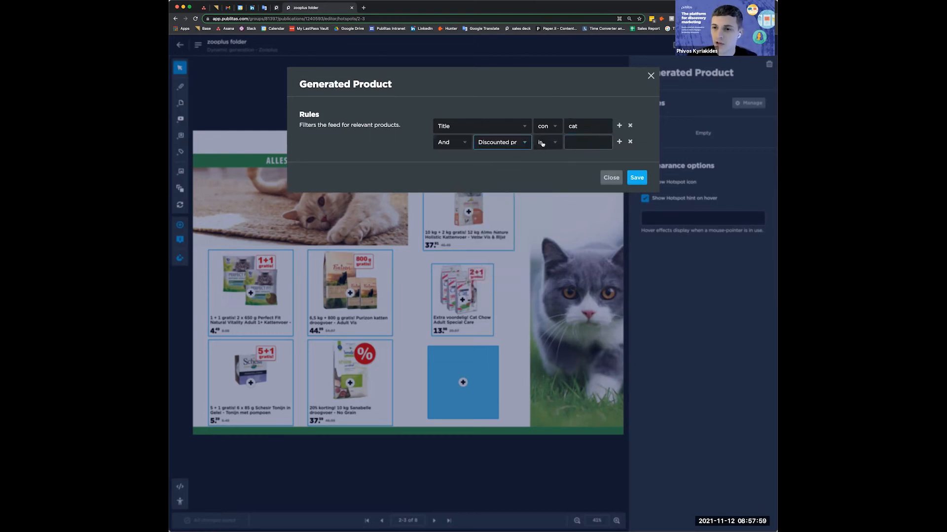
click(547, 142)
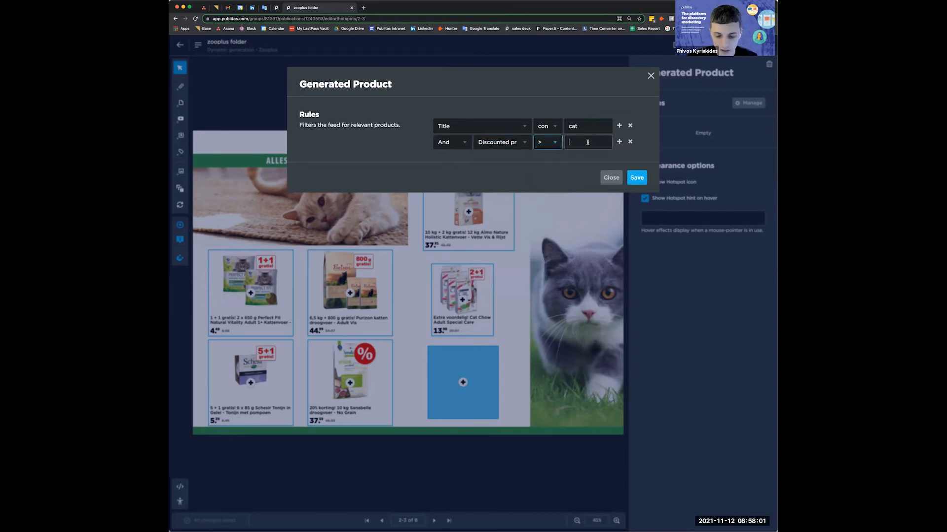
text(5)
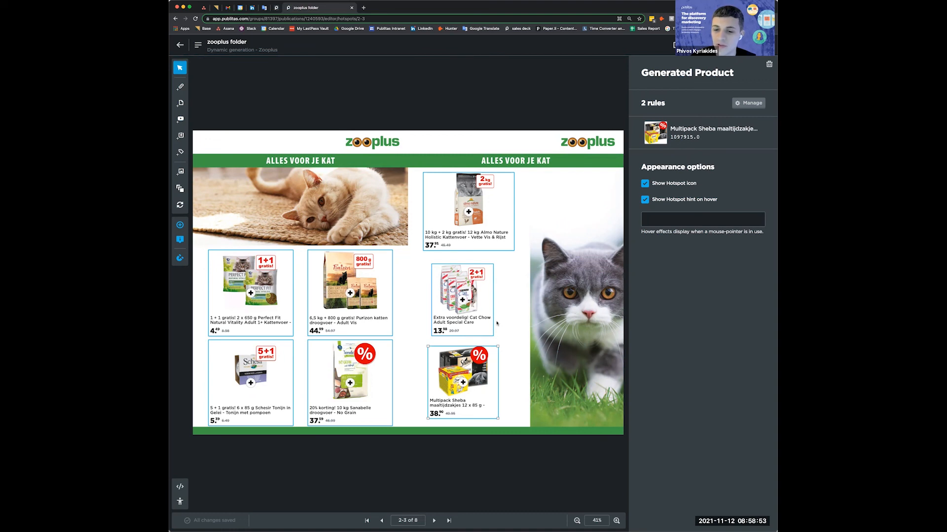
mouse_move(450, 501)
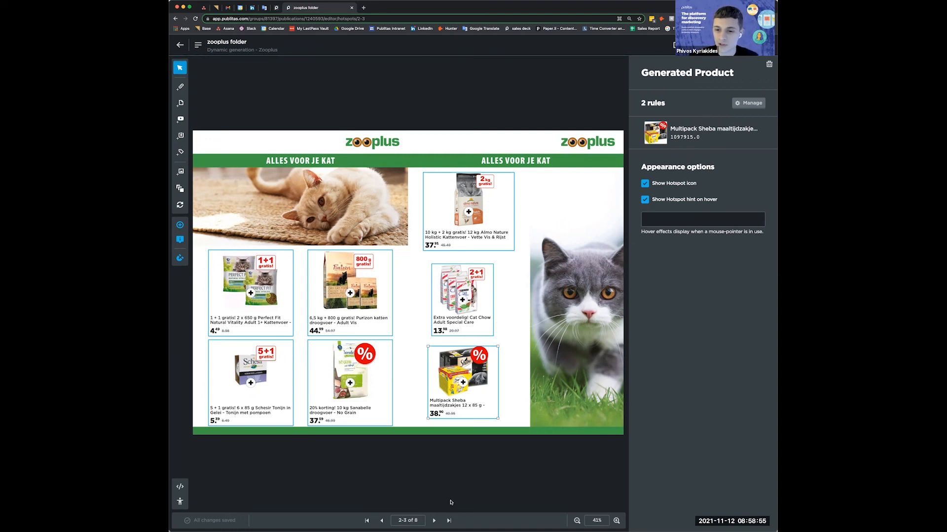